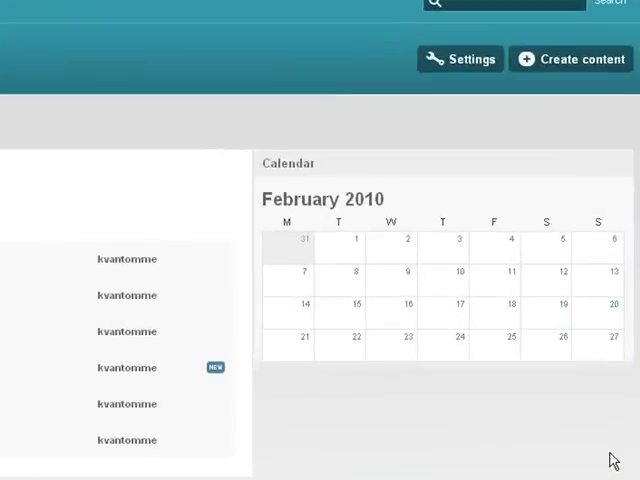
{"action": "mouse_move", "coordinate": [567, 59]}
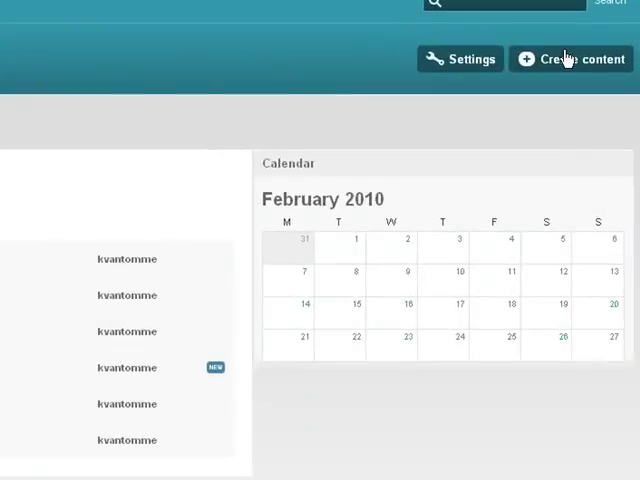
- Open the create-content menu on the test group's home page to show the Group option
{"action": "left_click", "coordinate": [570, 58]}
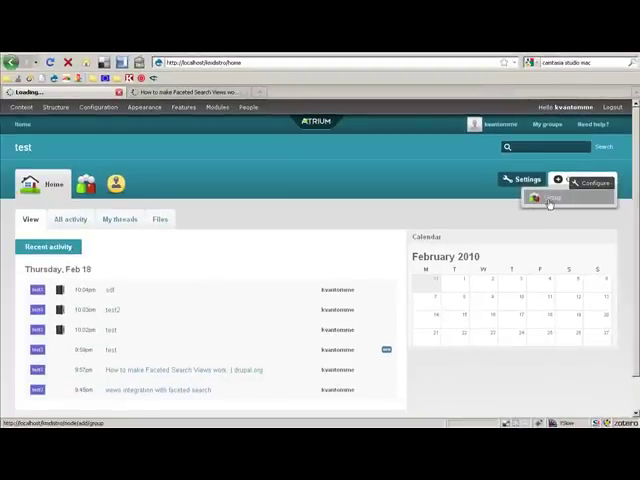
- Create group test4 with title, description and path test4 and the Project preparation preset
{"action": "left_click", "coordinate": [553, 197]}
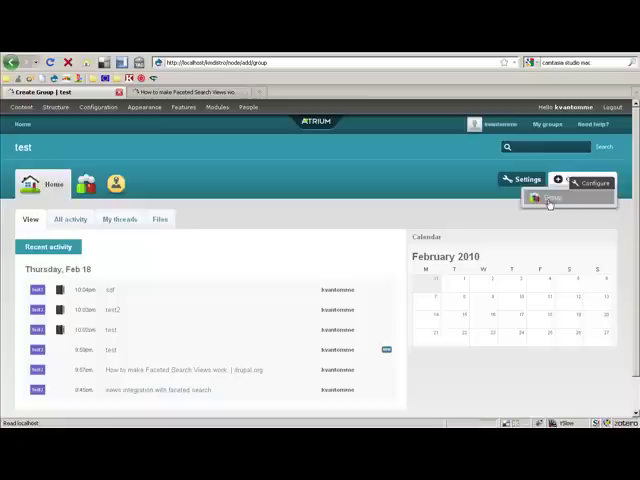
{"action": "left_click", "coordinate": [554, 198]}
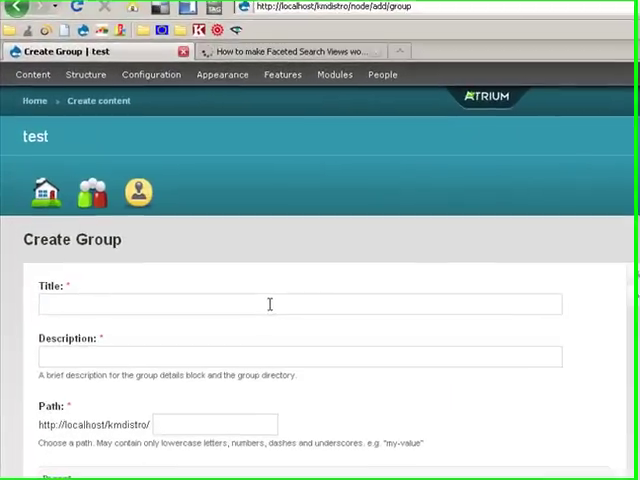
{"action": "type", "text": "test3"}
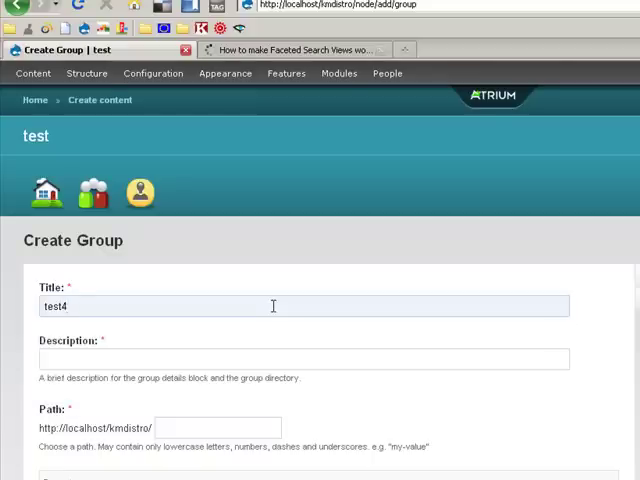
{"action": "type", "text": "test4"}
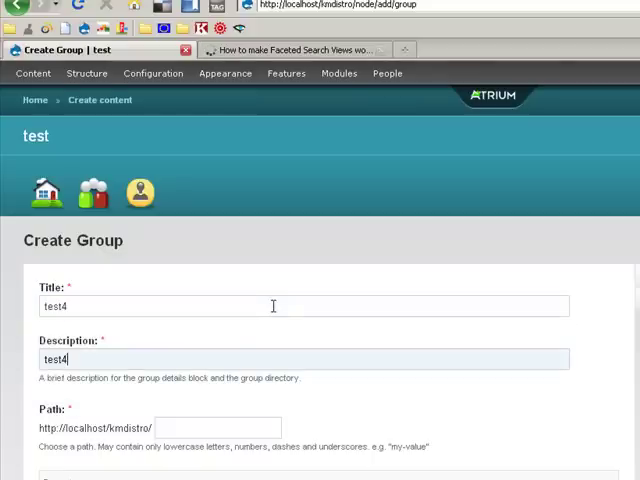
{"action": "type", "text": "test4"}
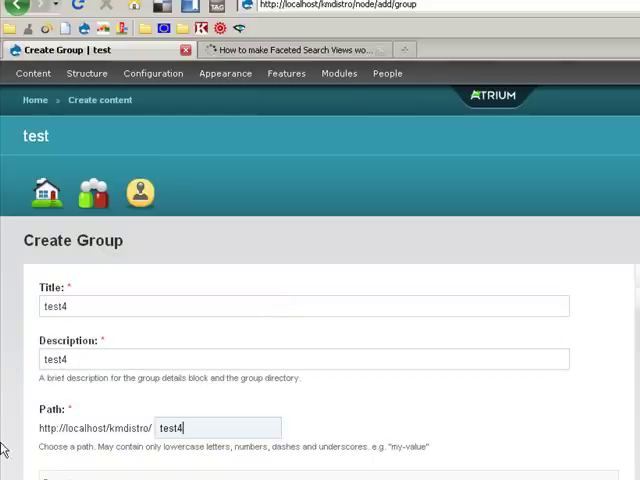
{"action": "scroll", "scroll_direction": "down", "scroll_amount": 3}
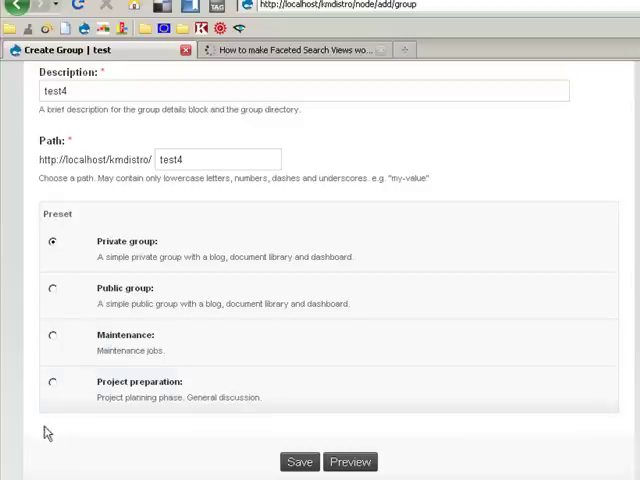
{"action": "left_click", "coordinate": [66, 327]}
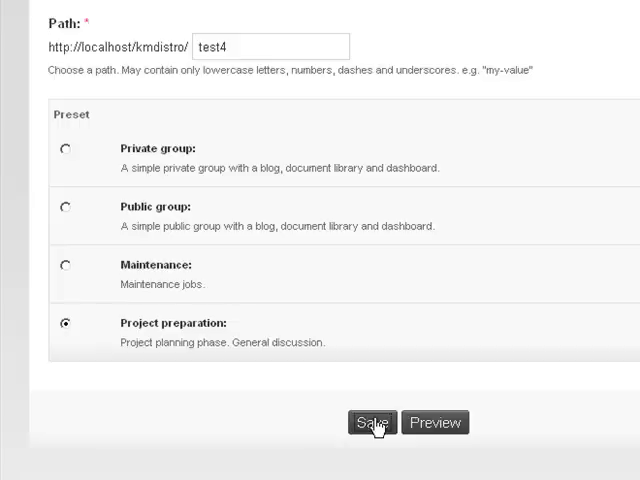
{"action": "left_click", "coordinate": [372, 422]}
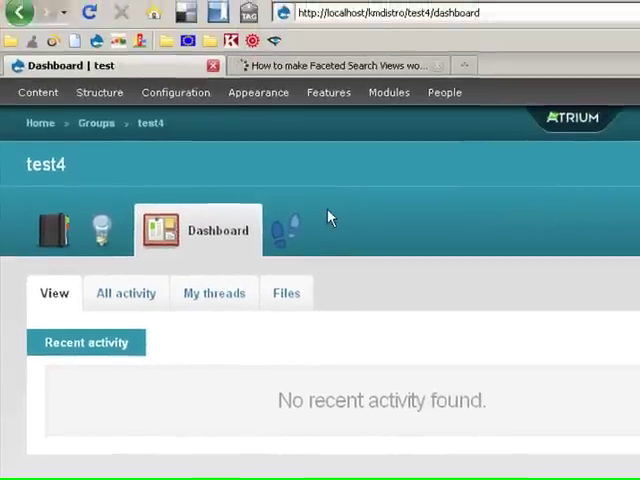
{"action": "mouse_move", "coordinate": [287, 233]}
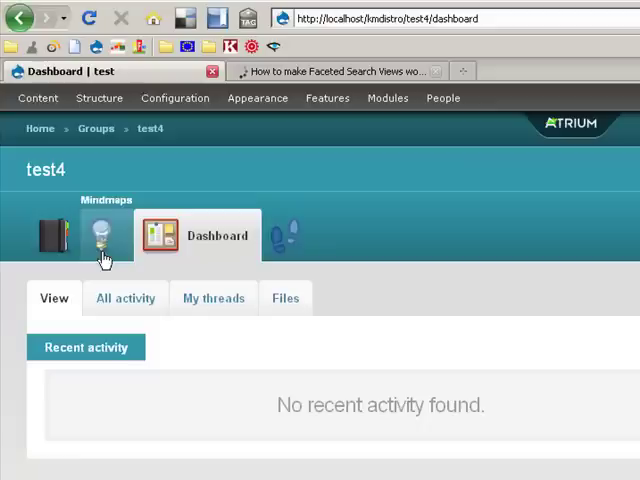
{"action": "mouse_move", "coordinate": [288, 240]}
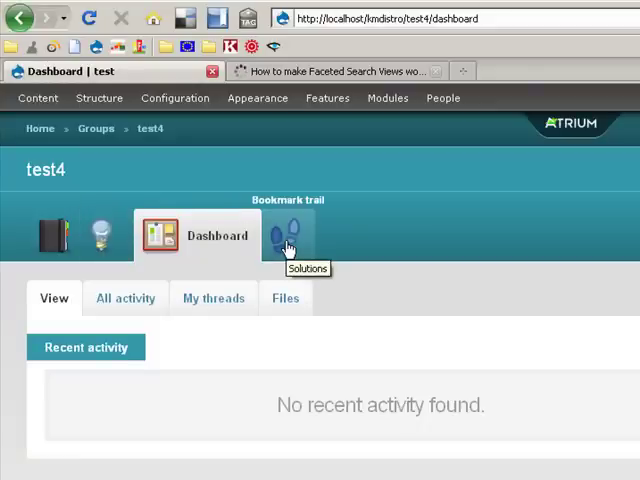
- Open test4's empty Bookmark trail section from the footprints icon
{"action": "left_click", "coordinate": [287, 232]}
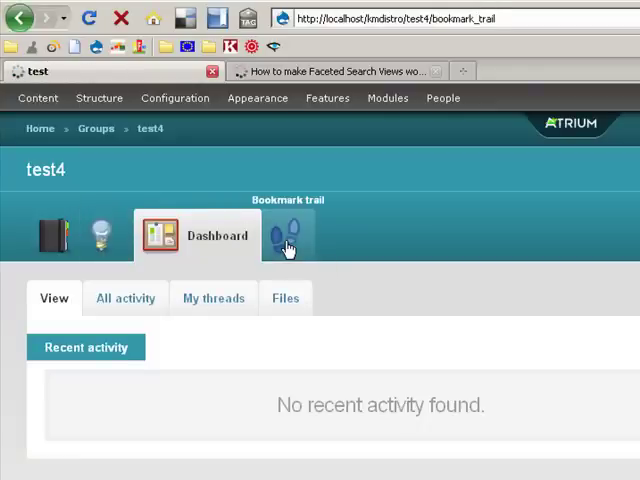
{"action": "left_click", "coordinate": [288, 235]}
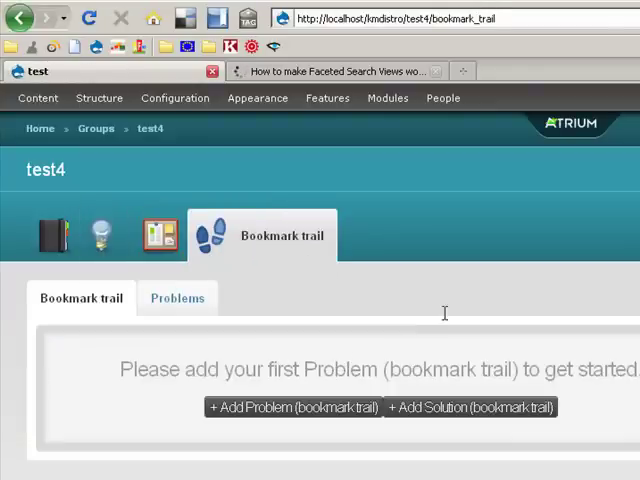
{"action": "mouse_move", "coordinate": [511, 267]}
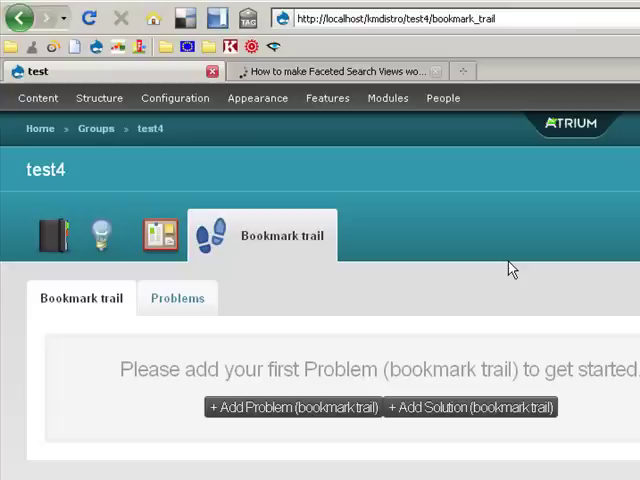
{"action": "mouse_move", "coordinate": [355, 448]}
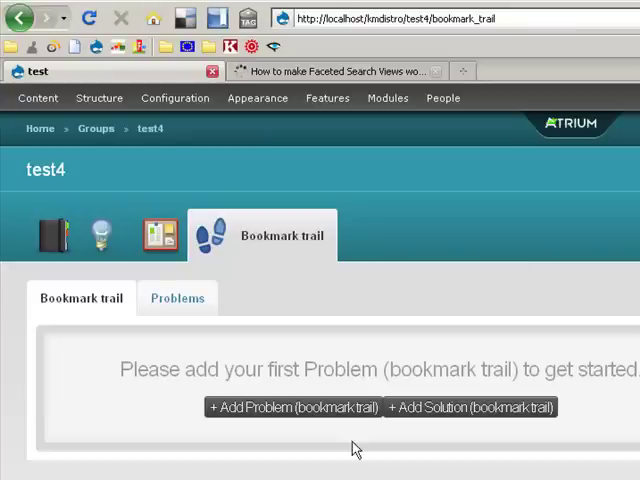
- Add a Bookmark trail Problem titled 'views 3 remote data sources' to test4
{"action": "left_click", "coordinate": [292, 407]}
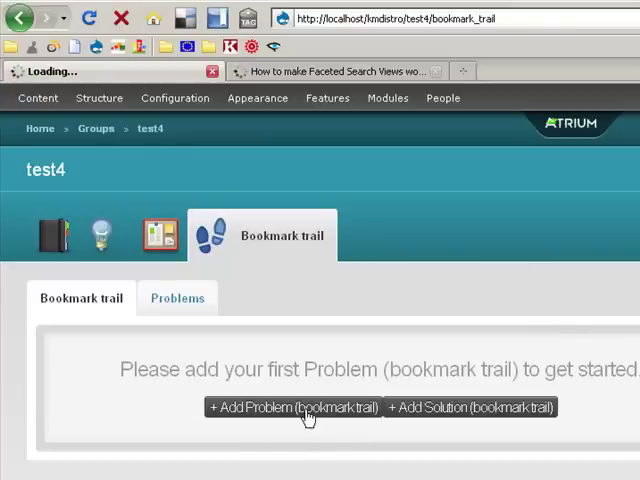
{"action": "left_click", "coordinate": [290, 407]}
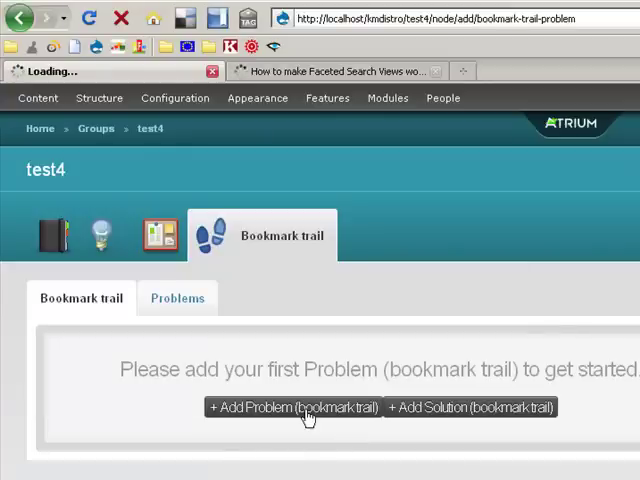
{"action": "left_click", "coordinate": [291, 407]}
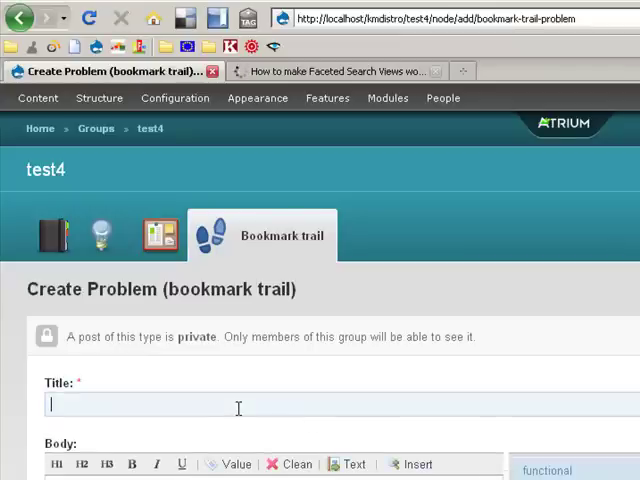
{"action": "type", "text": "f"}
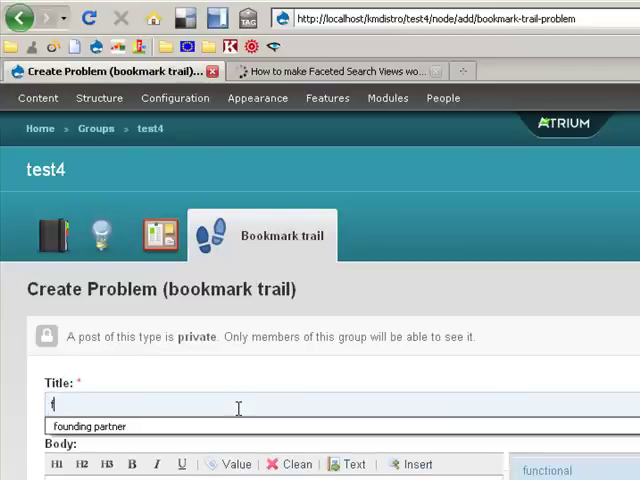
{"action": "type", "text": "views 3"}
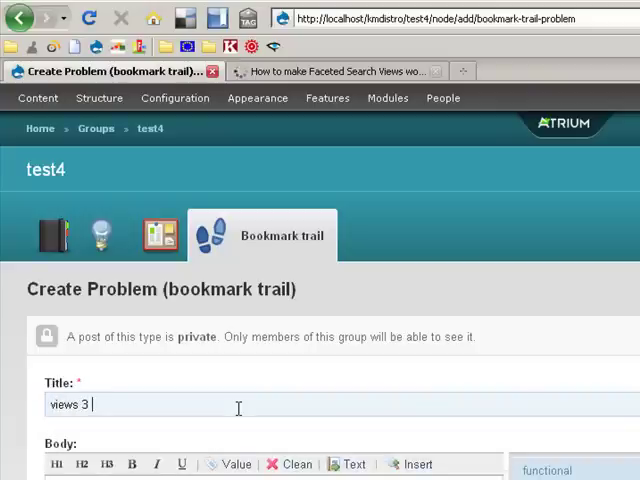
{"action": "type", "text": "remote data sources"}
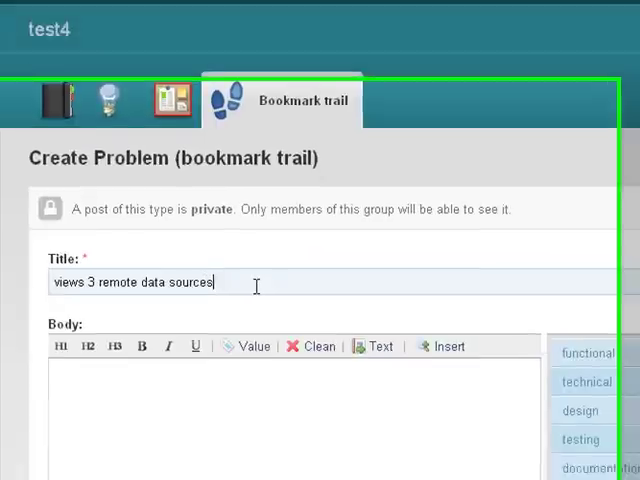
{"action": "scroll", "scroll_direction": "down", "scroll_amount": 3}
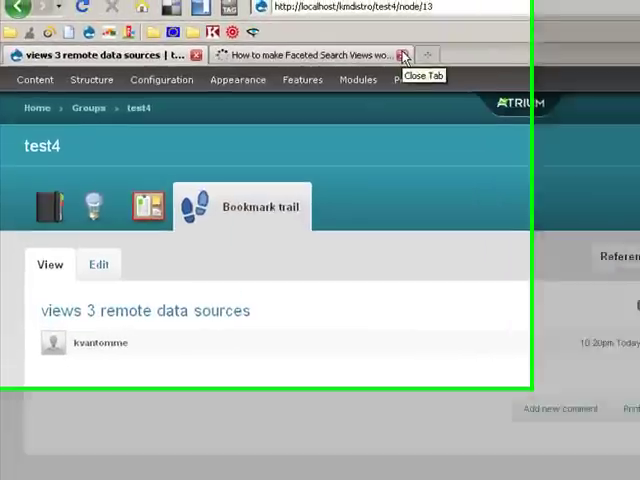
- Search Google for 'views 3 remote durpal' and review the Drupal remote data results
{"action": "type", "text": "google.be/"}
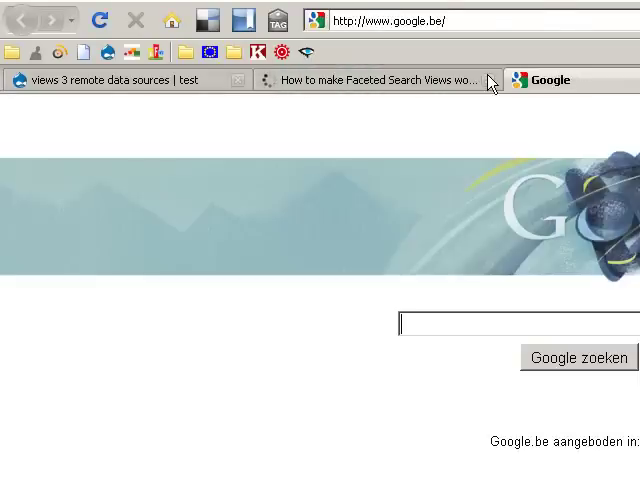
{"action": "type", "text": "views 3 remote"}
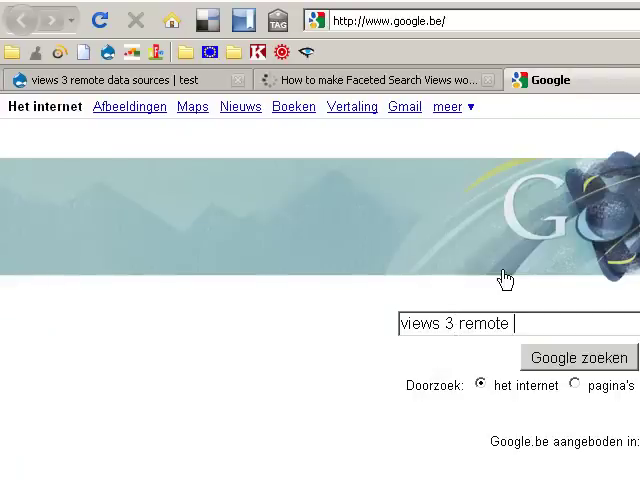
{"action": "left_click", "coordinate": [578, 357]}
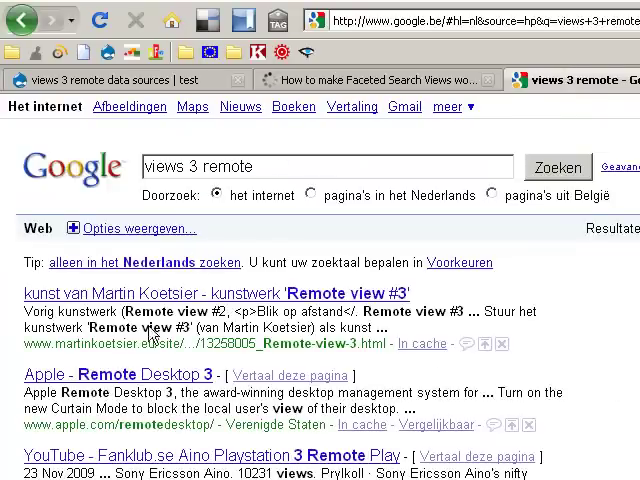
{"action": "type", "text": "durpaol"}
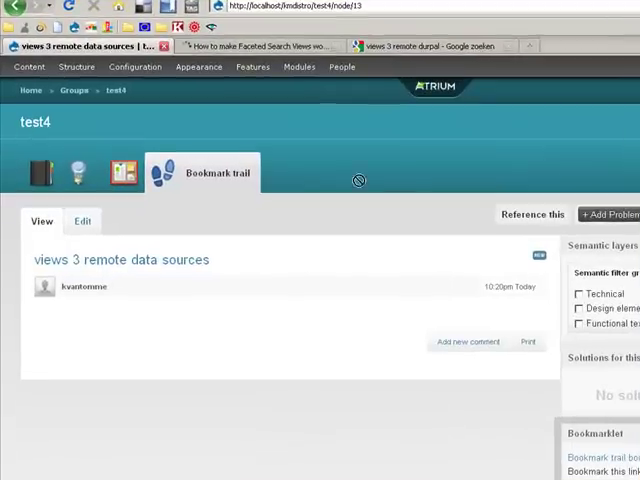
{"action": "mouse_move", "coordinate": [247, 30]}
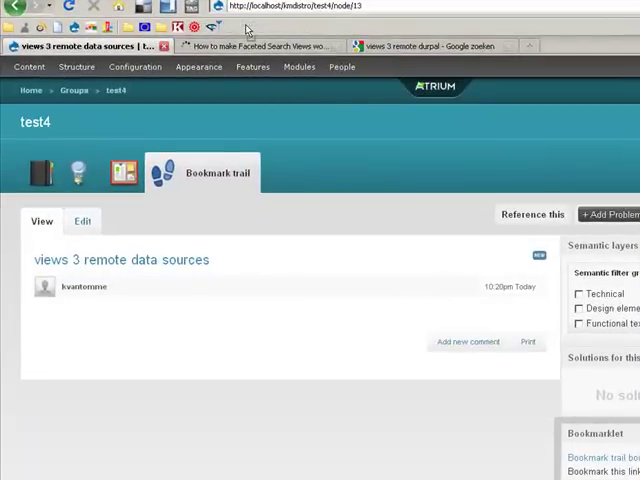
{"action": "left_click", "coordinate": [425, 45]}
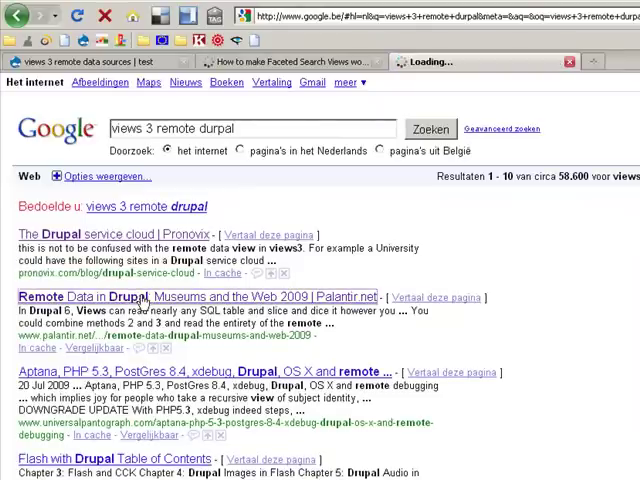
- Open Palantir.net's 'Remote Data in Drupal' article and scroll to the Views module paragraph
{"action": "left_click", "coordinate": [196, 296]}
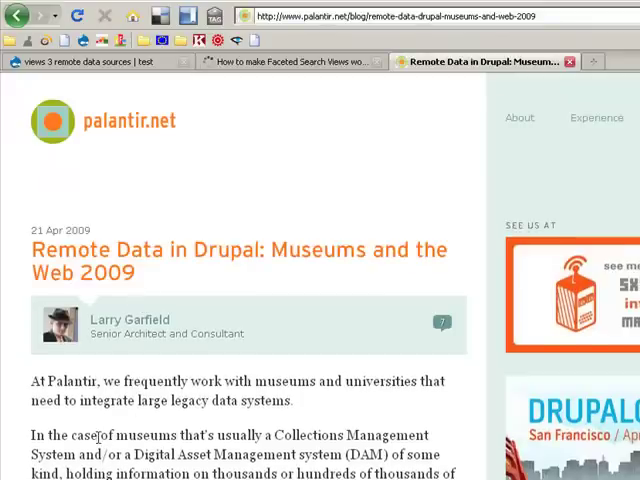
{"action": "scroll", "scroll_direction": "down", "scroll_amount": 3}
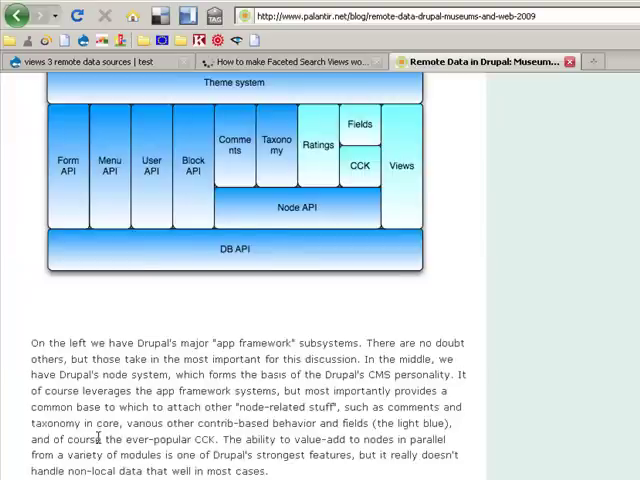
{"action": "scroll", "scroll_direction": "down", "scroll_amount": 3}
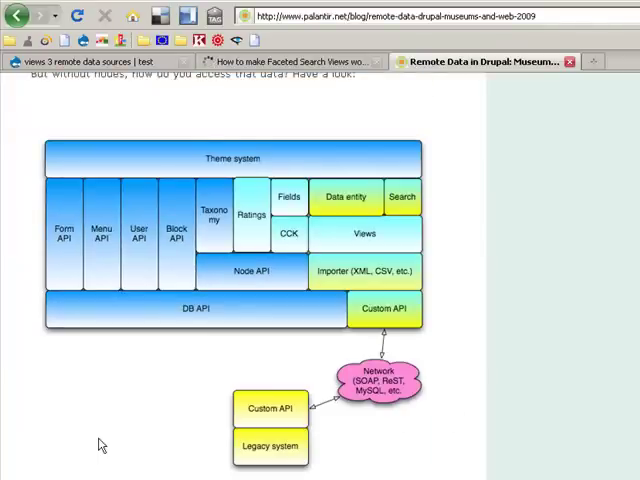
{"action": "scroll", "scroll_direction": "down", "scroll_amount": 3}
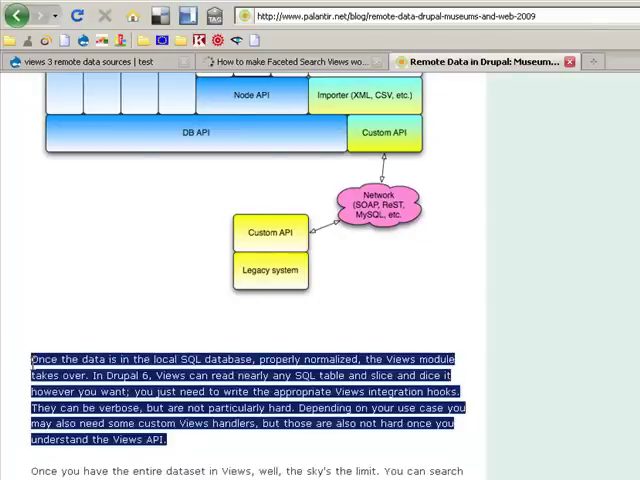
{"action": "mouse_move", "coordinate": [258, 40]}
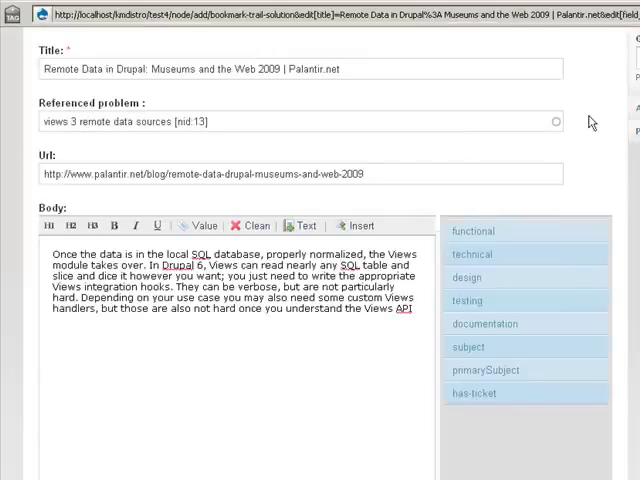
- Save the filled-in bookmark-trail Solution for the Palantir.net remote data article
{"action": "scroll", "scroll_direction": "up", "scroll_amount": 3}
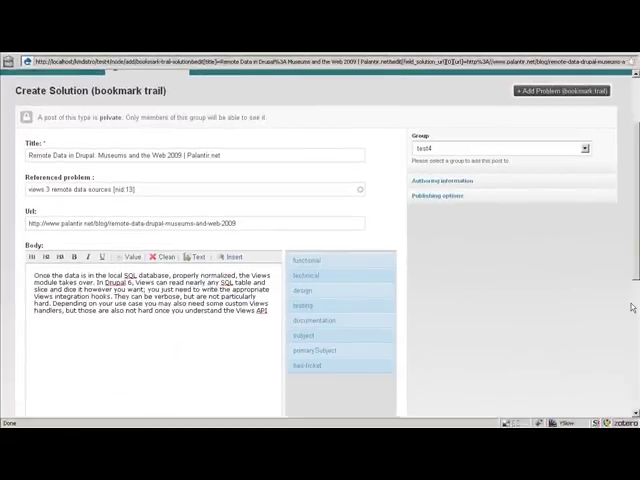
{"action": "scroll", "scroll_direction": "down", "scroll_amount": 3}
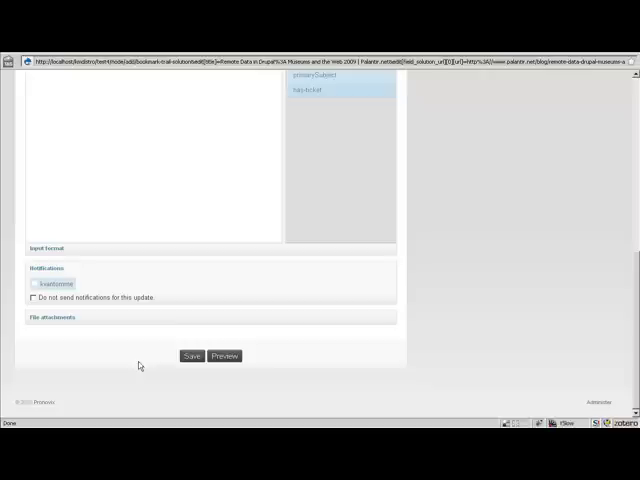
{"action": "left_click", "coordinate": [191, 356]}
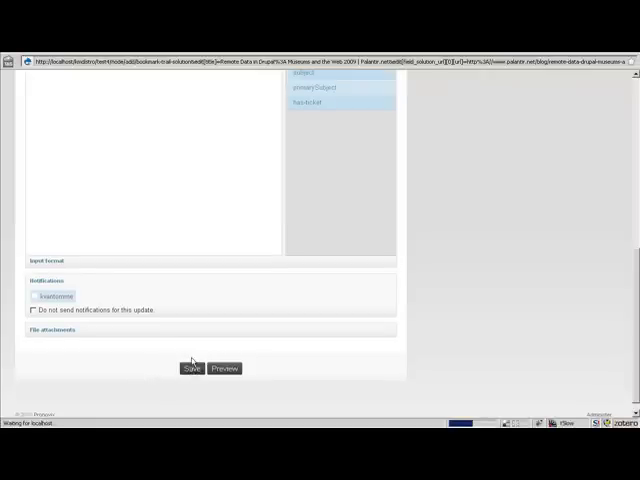
{"action": "left_click", "coordinate": [191, 368]}
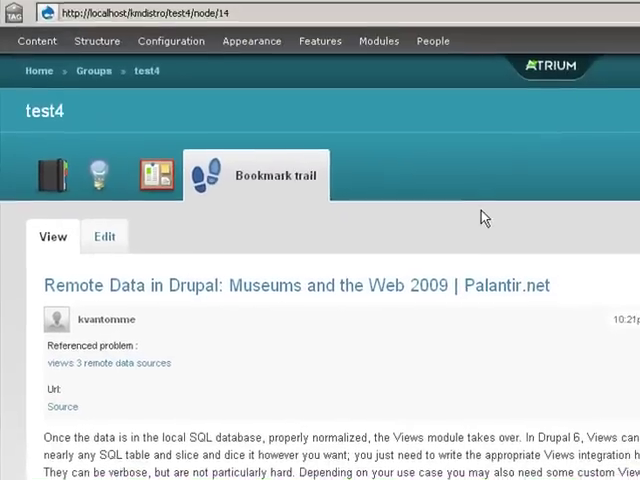
{"action": "mouse_move", "coordinate": [150, 175]}
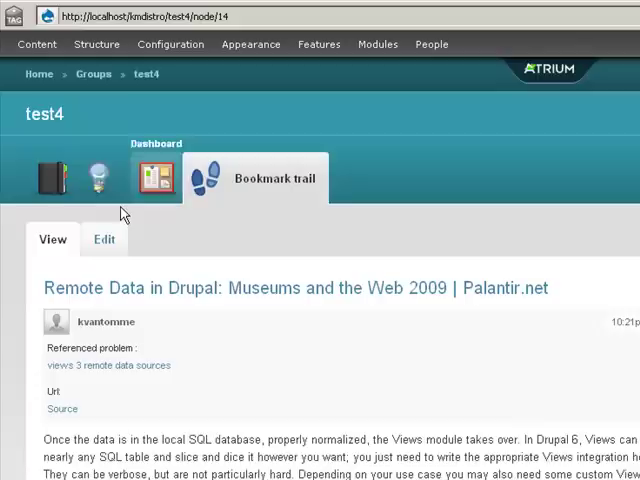
{"action": "mouse_move", "coordinate": [97, 178]}
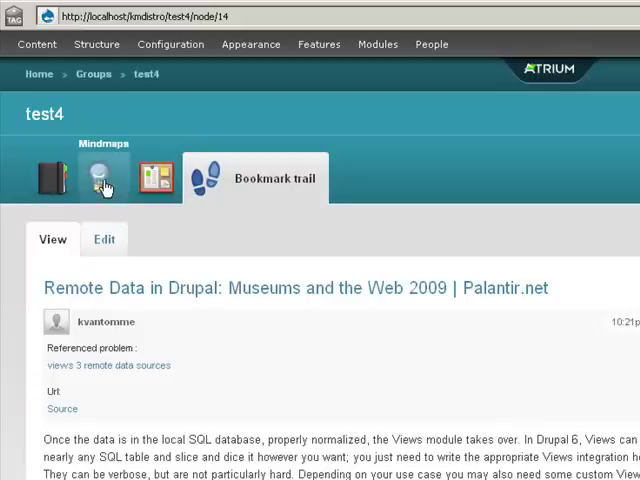
- From test4's Mindmaps tab, create and save a GraphMind mindmap titled 'sdfwe'
{"action": "left_click", "coordinate": [99, 176]}
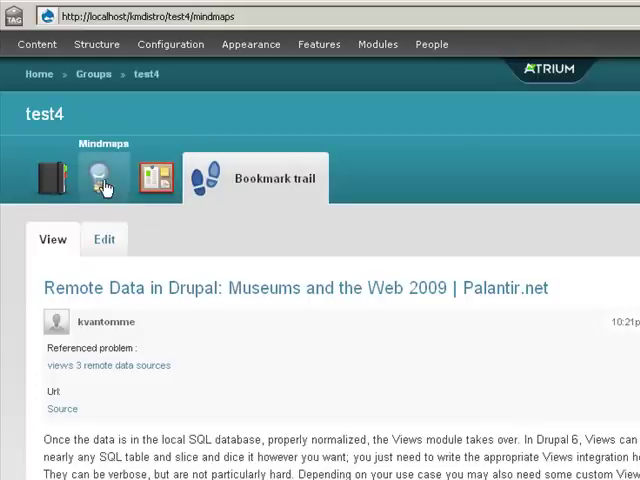
{"action": "left_click", "coordinate": [99, 177]}
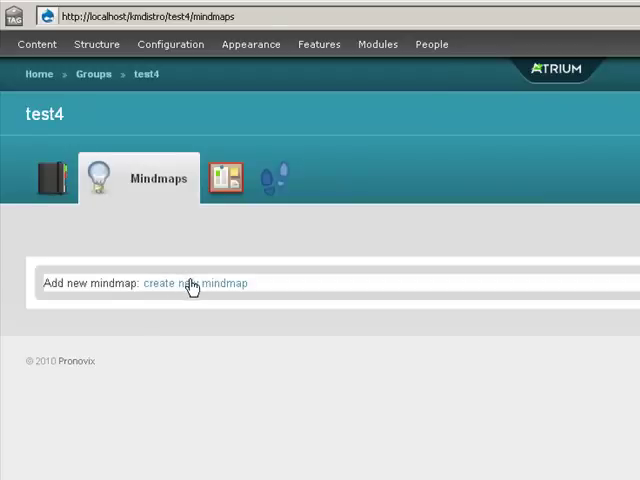
{"action": "left_click", "coordinate": [198, 283]}
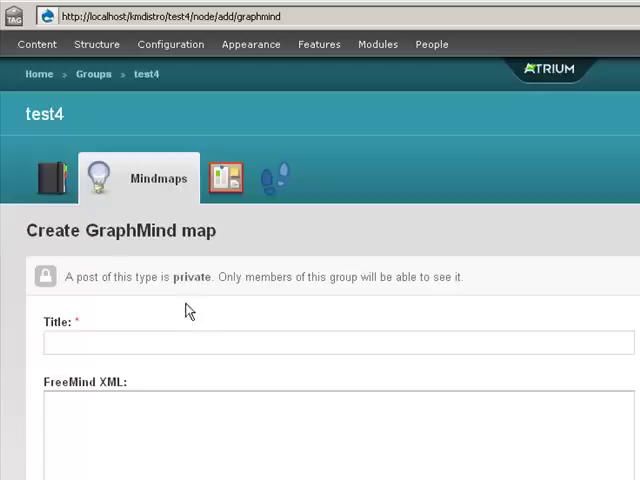
{"action": "left_click", "coordinate": [340, 343]}
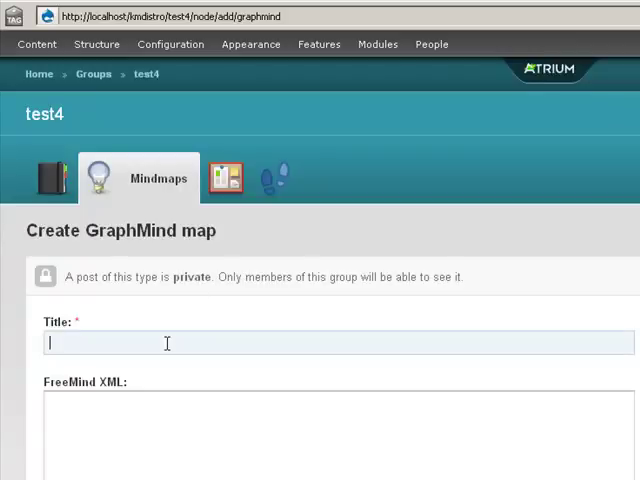
{"action": "type", "text": "sdfwe"}
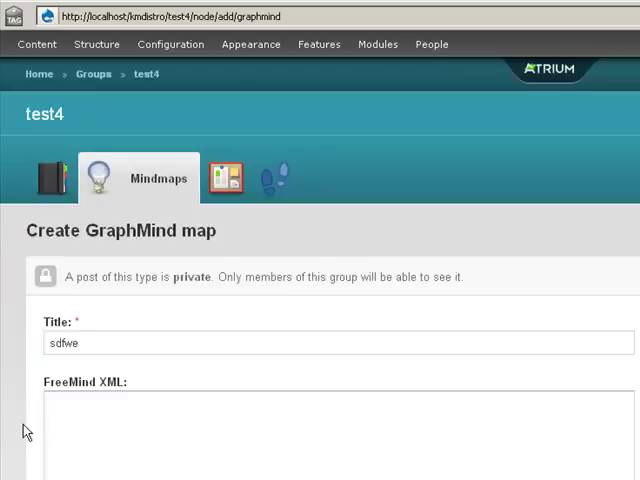
{"action": "scroll", "scroll_direction": "down", "scroll_amount": 3}
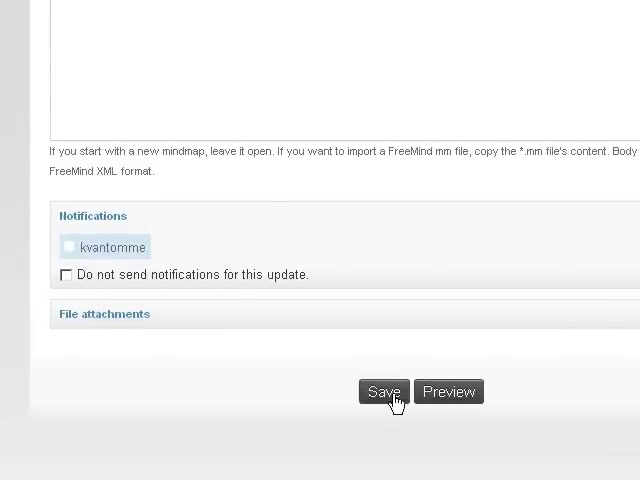
{"action": "left_click", "coordinate": [382, 391]}
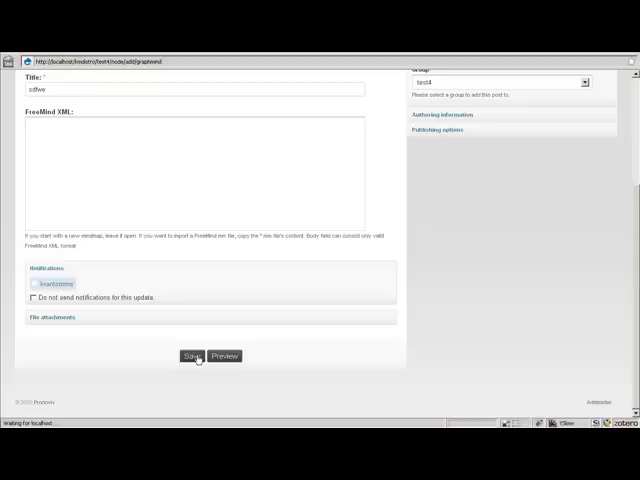
{"action": "left_click", "coordinate": [196, 356]}
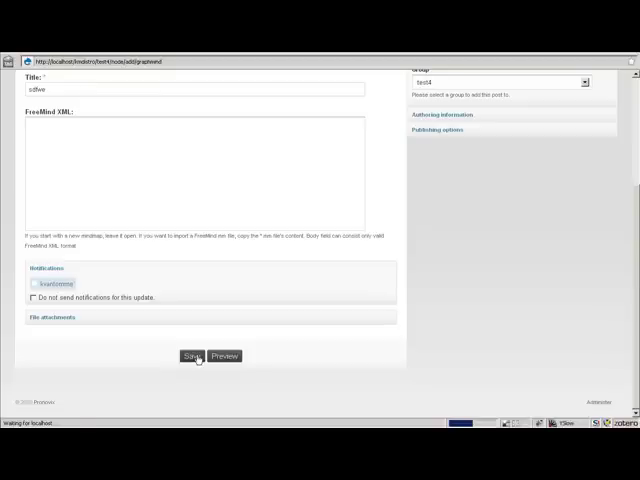
{"action": "left_click", "coordinate": [195, 356]}
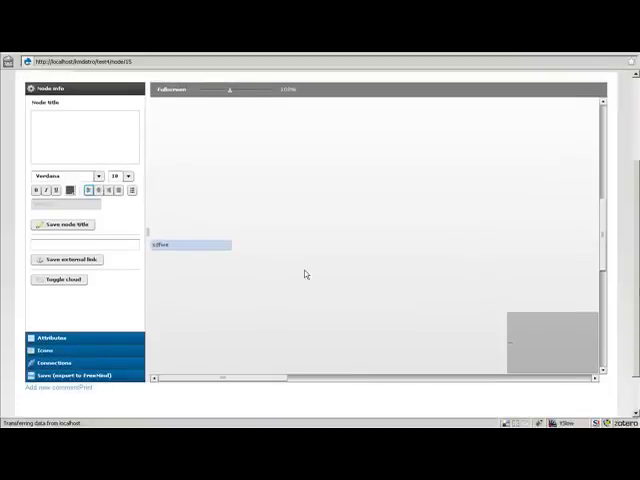
- Load the Drupal content item with node ID 6 into the mindmap
{"action": "left_click", "coordinate": [224, 246]}
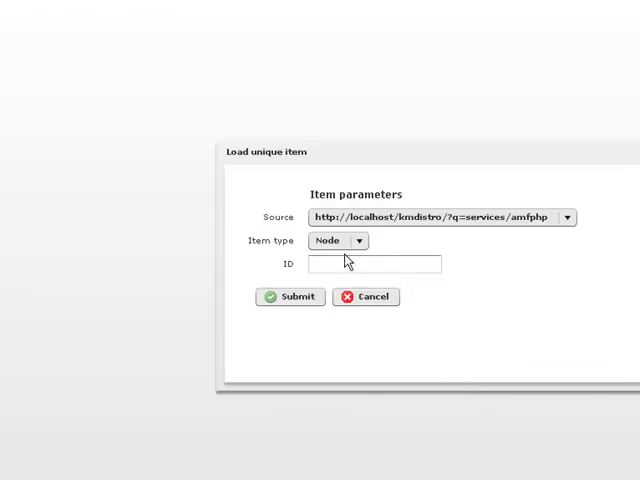
{"action": "left_click", "coordinate": [377, 264]}
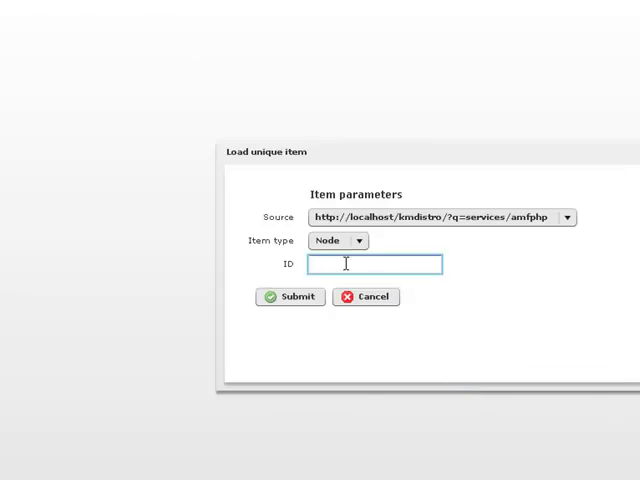
{"action": "left_click", "coordinate": [290, 296]}
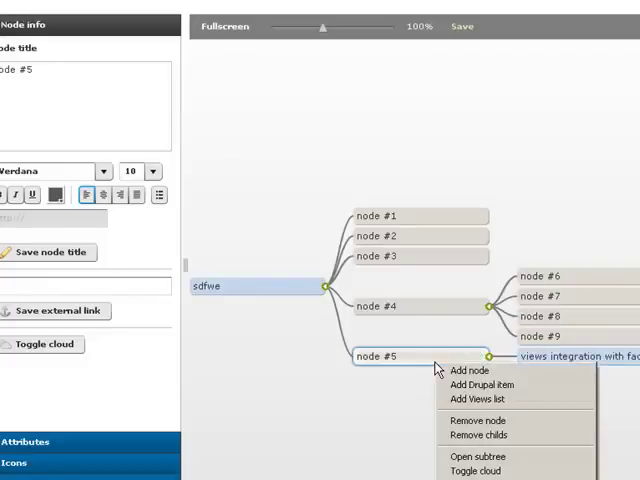
- Add another Drupal item under node #5 with Item type User and ID 1
{"action": "left_click", "coordinate": [481, 385]}
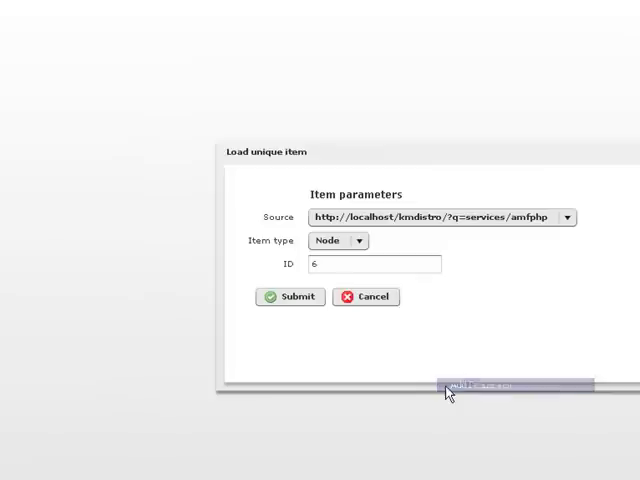
{"action": "left_click", "coordinate": [360, 240]}
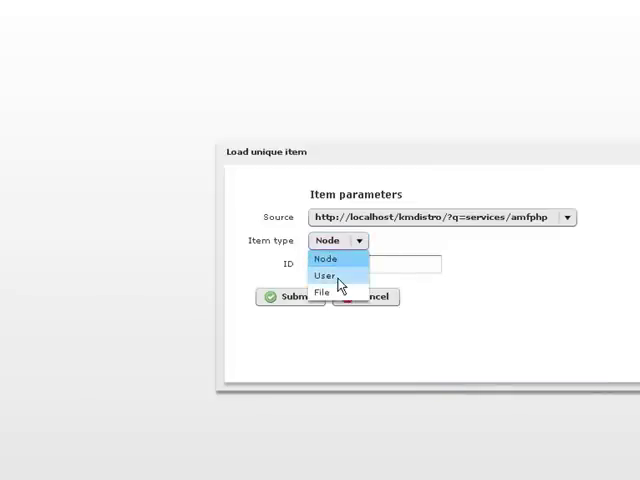
{"action": "left_click", "coordinate": [324, 275]}
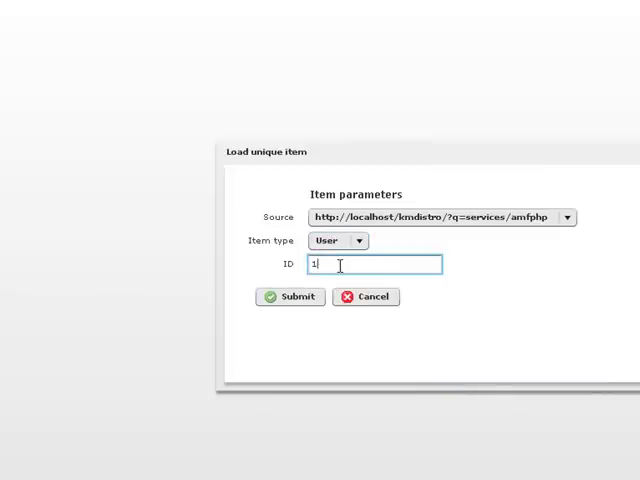
{"action": "left_click", "coordinate": [289, 297]}
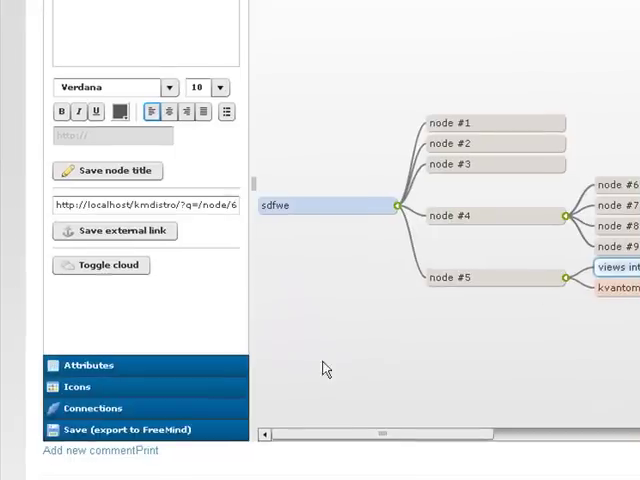
{"action": "left_click", "coordinate": [137, 429]}
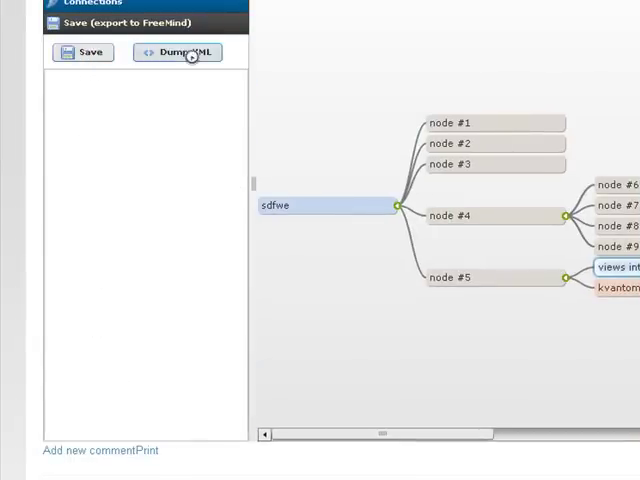
- Save the sdfwe mindmap data, dismiss the notice, and start a test4 book page
{"action": "left_click", "coordinate": [177, 52]}
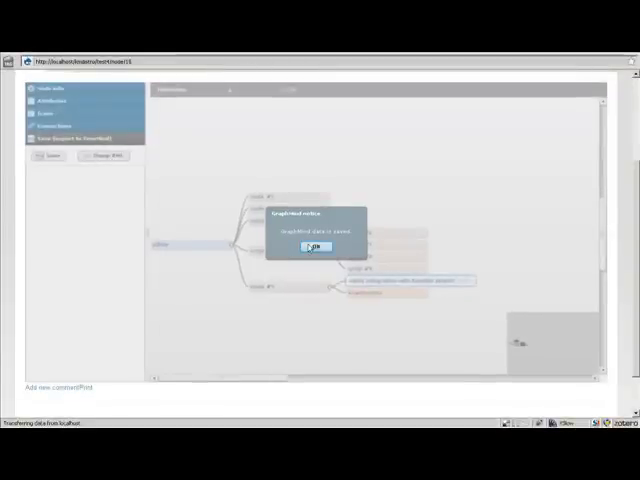
{"action": "left_click", "coordinate": [316, 247]}
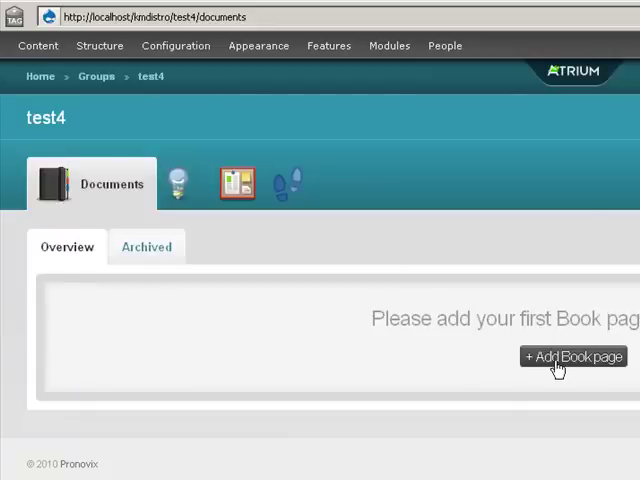
{"action": "left_click", "coordinate": [573, 356]}
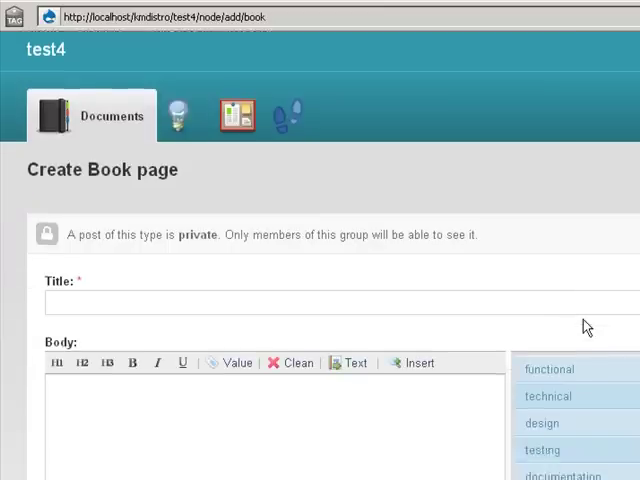
- Scroll through the new test4 book page body to review its explanatory text
{"action": "scroll", "scroll_direction": "down", "scroll_amount": 3}
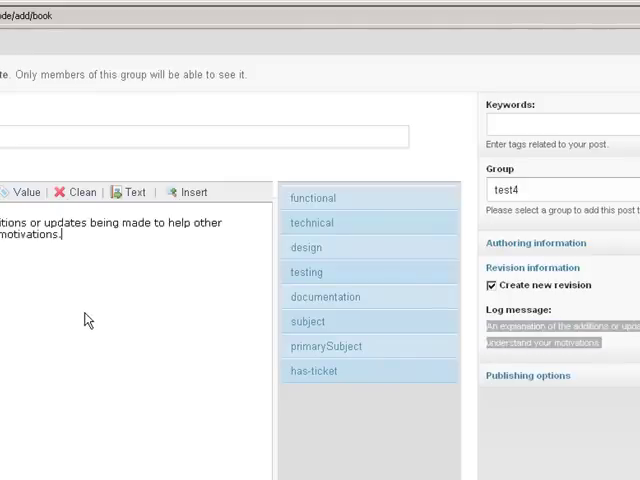
{"action": "scroll", "scroll_direction": "up", "scroll_amount": 3}
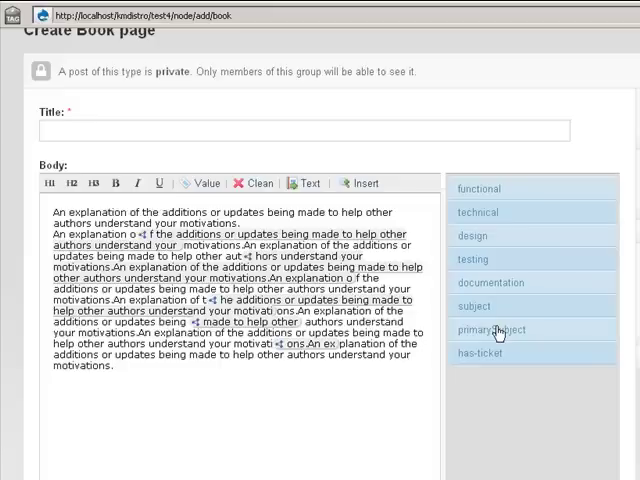
{"action": "mouse_move", "coordinate": [483, 357]}
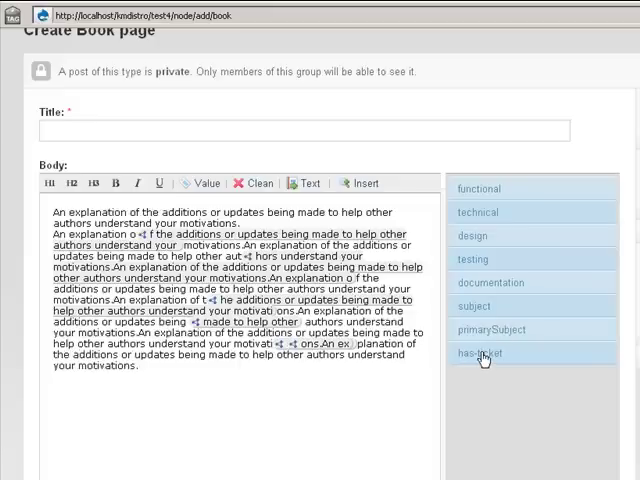
{"action": "mouse_move", "coordinate": [360, 193]}
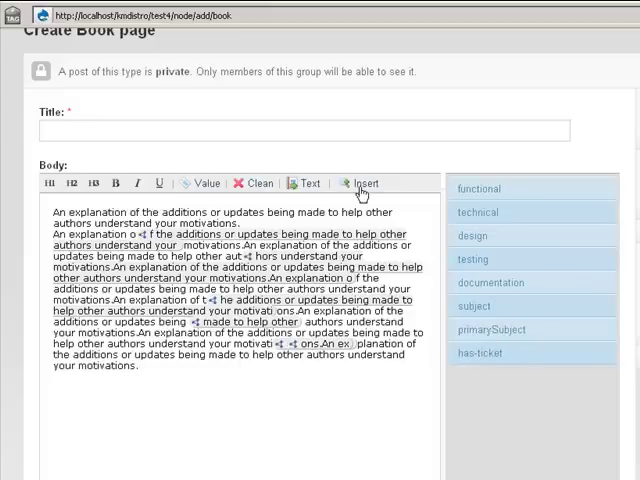
{"action": "mouse_move", "coordinate": [307, 184]}
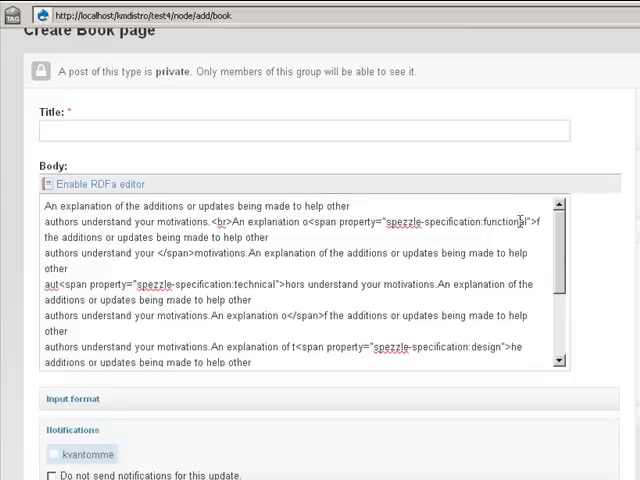
{"action": "mouse_move", "coordinate": [160, 148]}
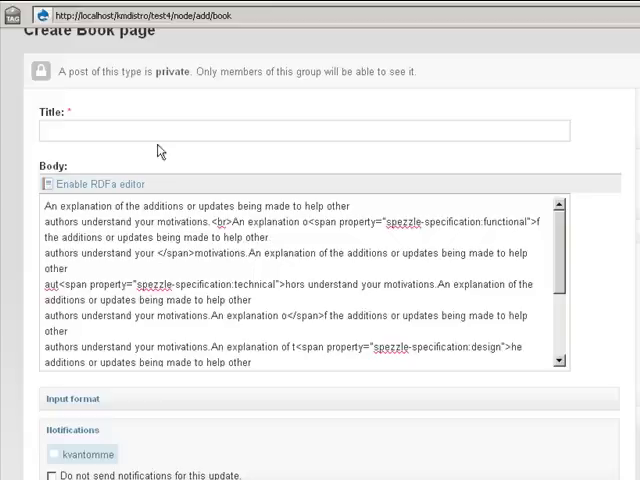
- Return from the raw span markup to the annotated editor and scroll down to Save
{"action": "left_click", "coordinate": [96, 183]}
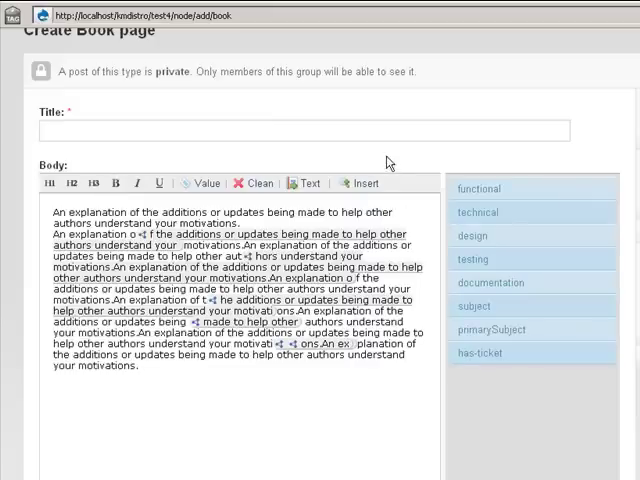
{"action": "scroll", "scroll_direction": "down", "scroll_amount": 3}
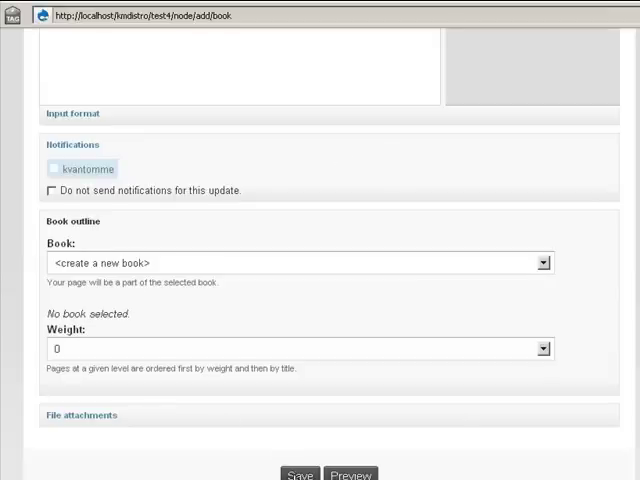
{"action": "scroll", "scroll_direction": "down", "scroll_amount": 3}
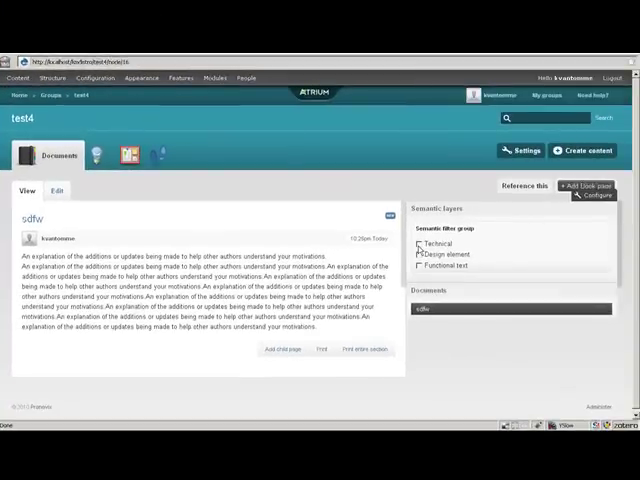
{"action": "left_click", "coordinate": [419, 244]}
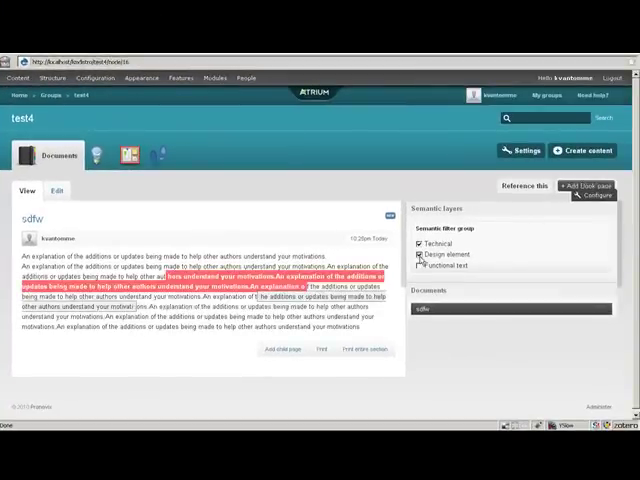
{"action": "left_click", "coordinate": [420, 267]}
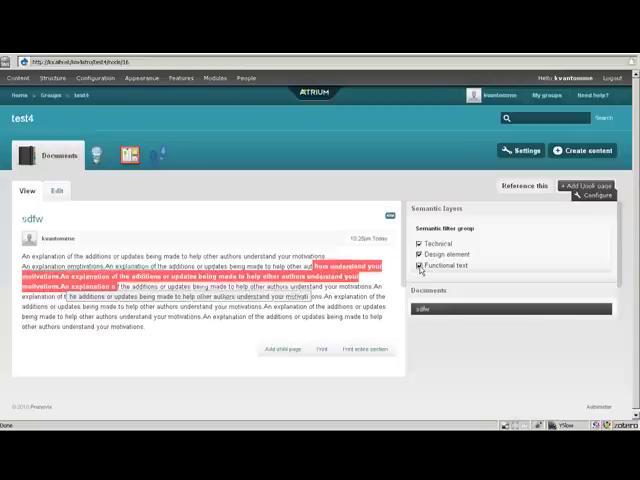
{"action": "left_click", "coordinate": [418, 265]}
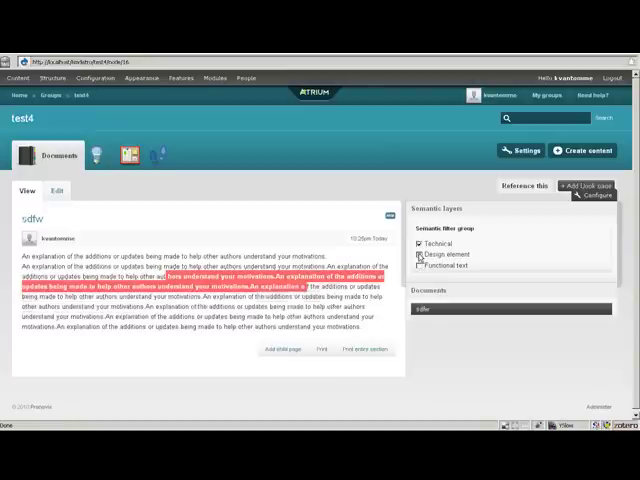
{"action": "left_click", "coordinate": [418, 244]}
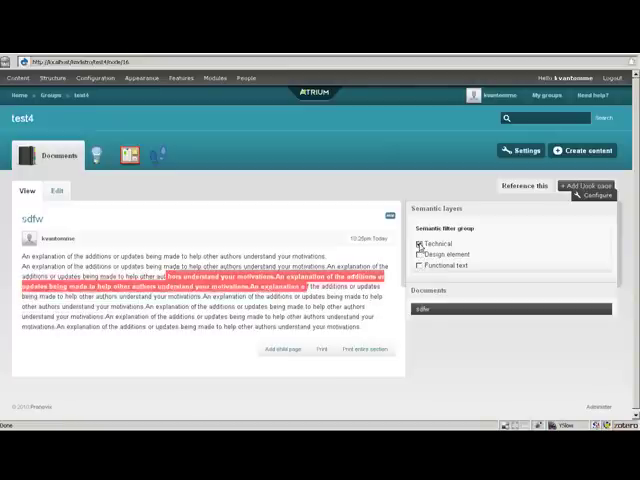
{"action": "left_click", "coordinate": [417, 245]}
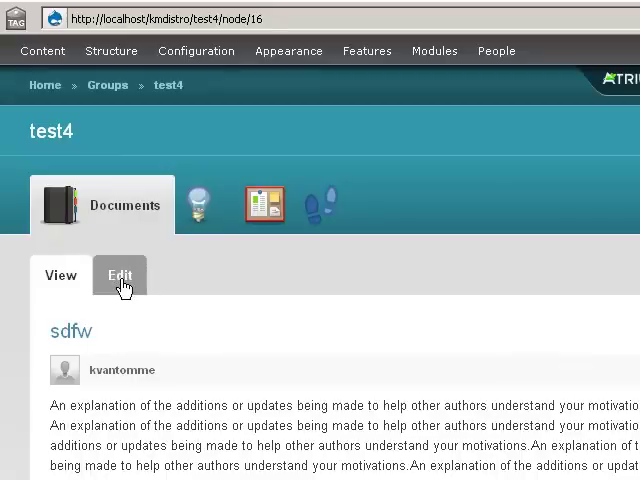
- Edit sdfw, filter snippets by the drupal keyword, and save with test2 and test inserted
{"action": "left_click", "coordinate": [119, 275]}
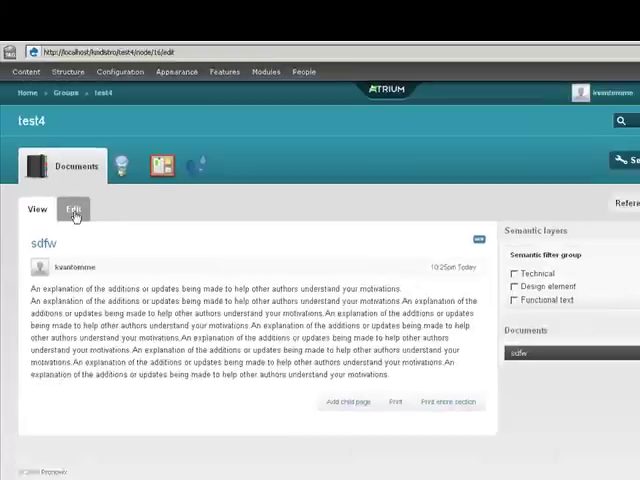
{"action": "left_click", "coordinate": [73, 209]}
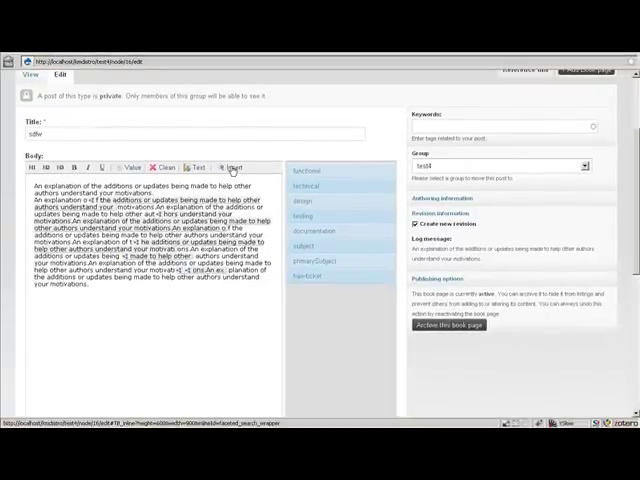
{"action": "left_click", "coordinate": [234, 167]}
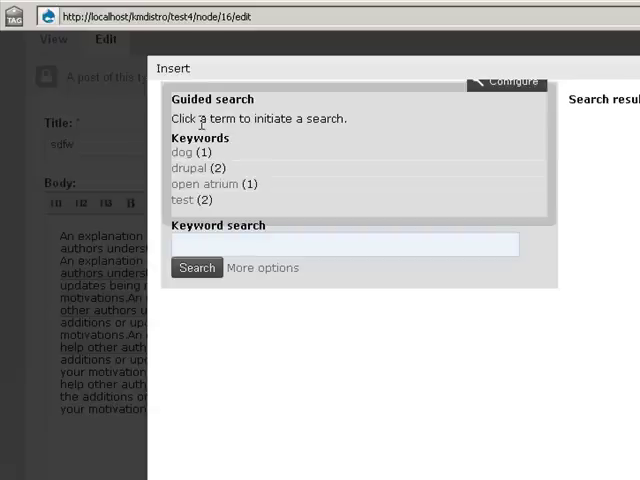
{"action": "mouse_move", "coordinate": [192, 168]}
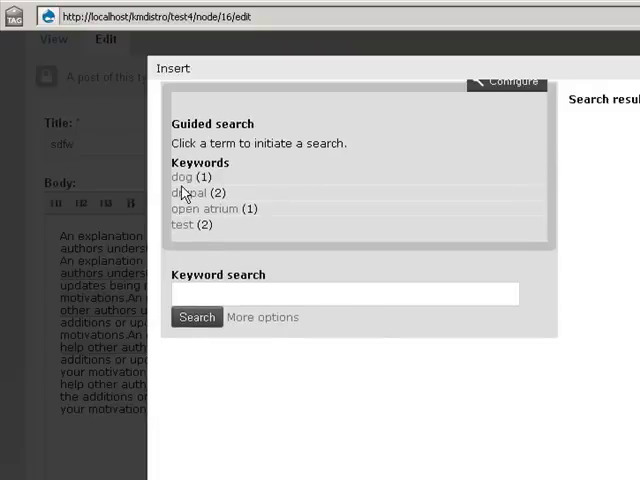
{"action": "left_click", "coordinate": [187, 193]}
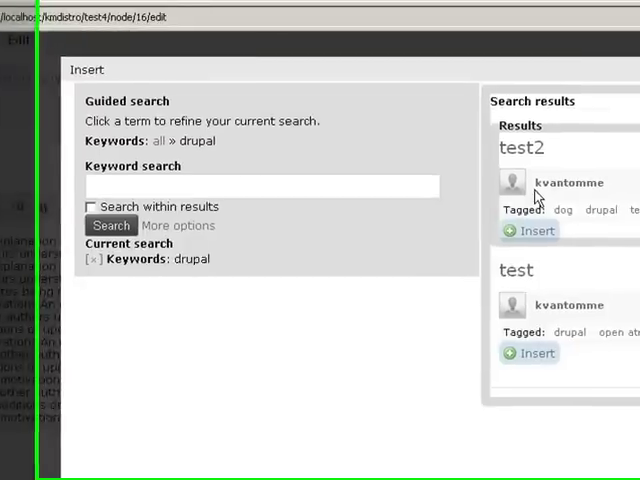
{"action": "mouse_move", "coordinate": [533, 308]}
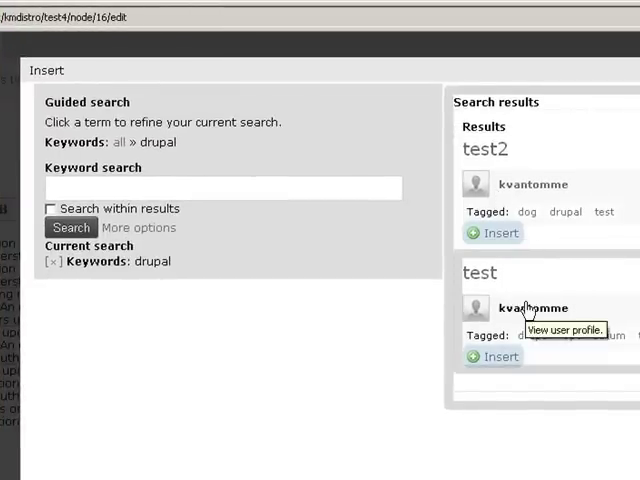
{"action": "mouse_move", "coordinate": [568, 217]}
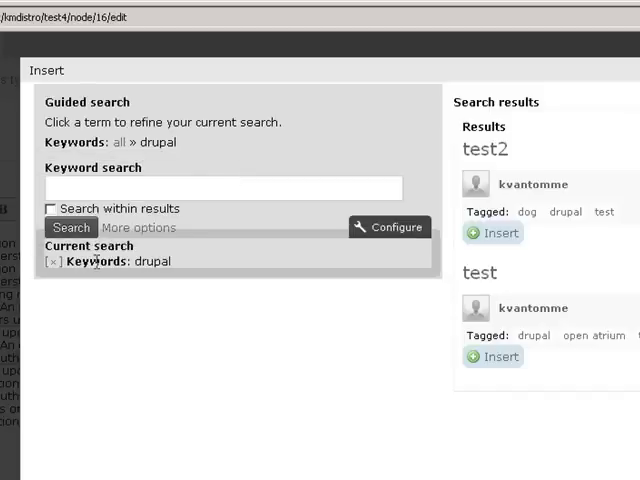
{"action": "mouse_move", "coordinate": [53, 261]}
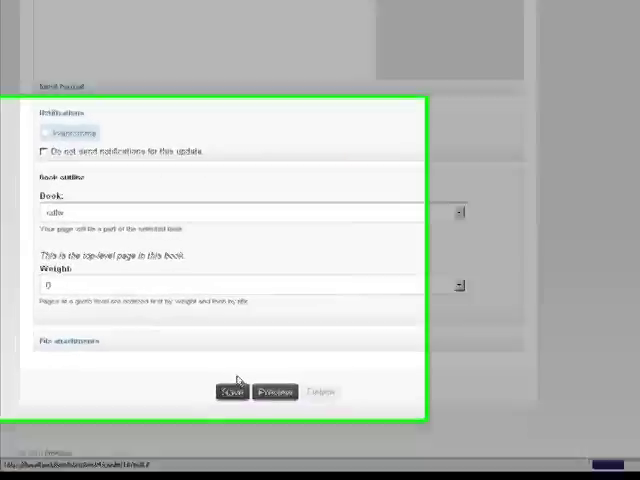
{"action": "left_click", "coordinate": [232, 391]}
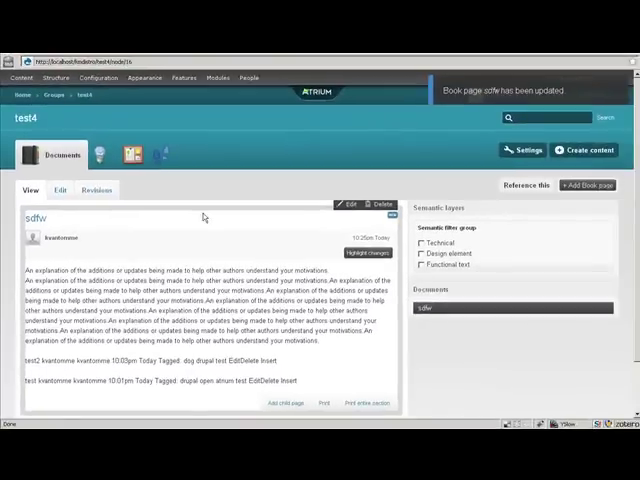
{"action": "mouse_move", "coordinate": [162, 154]}
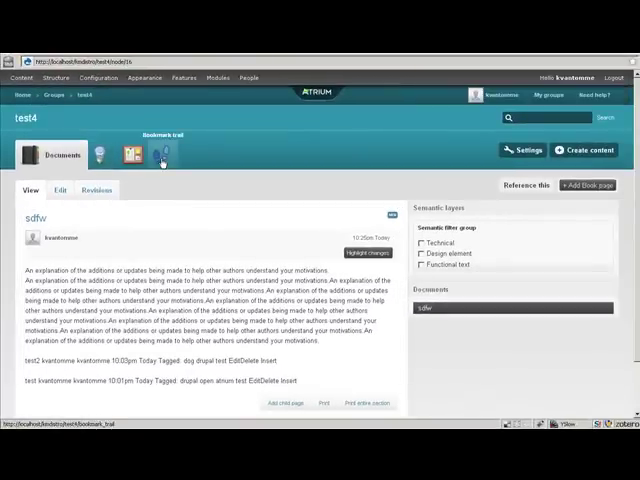